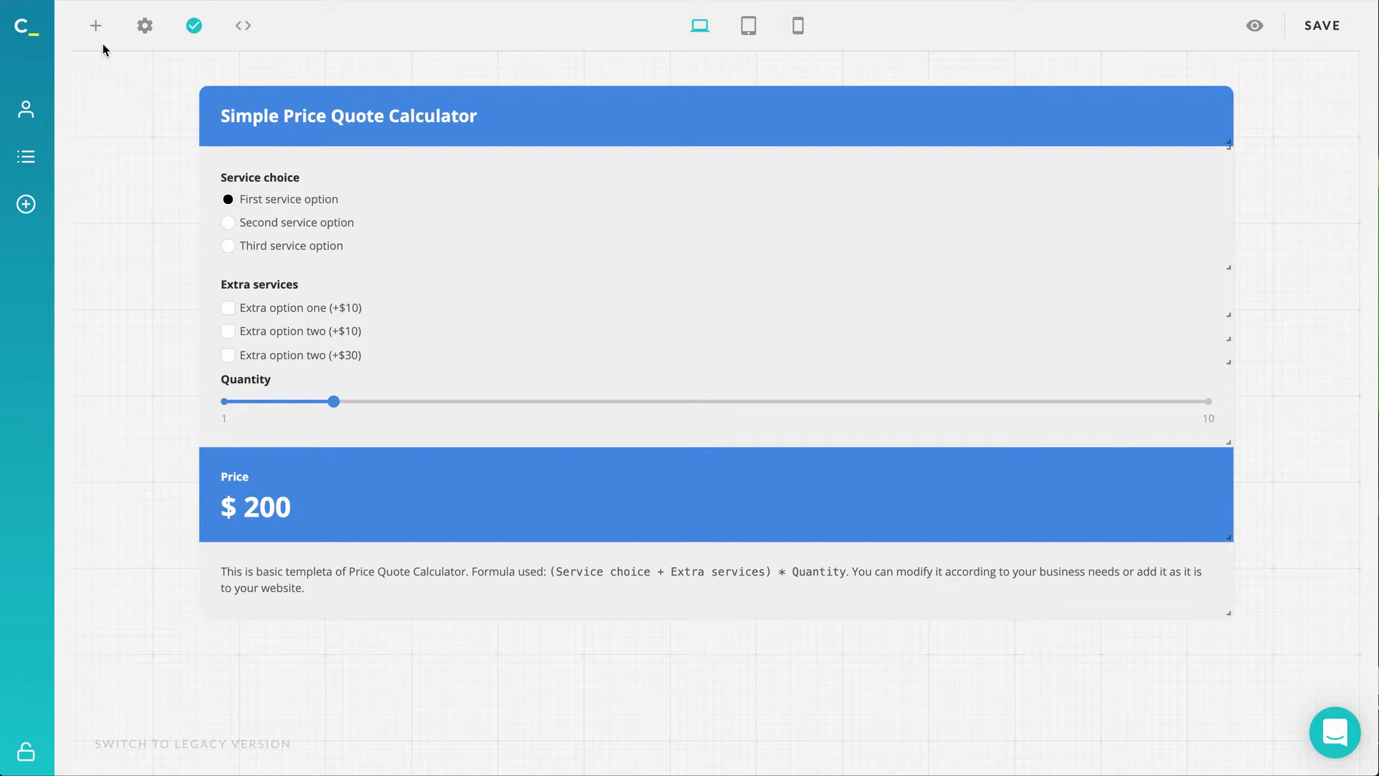
Add an Order Form below the calculator and show its settings with name, email and phone fields.
left_click(95, 26)
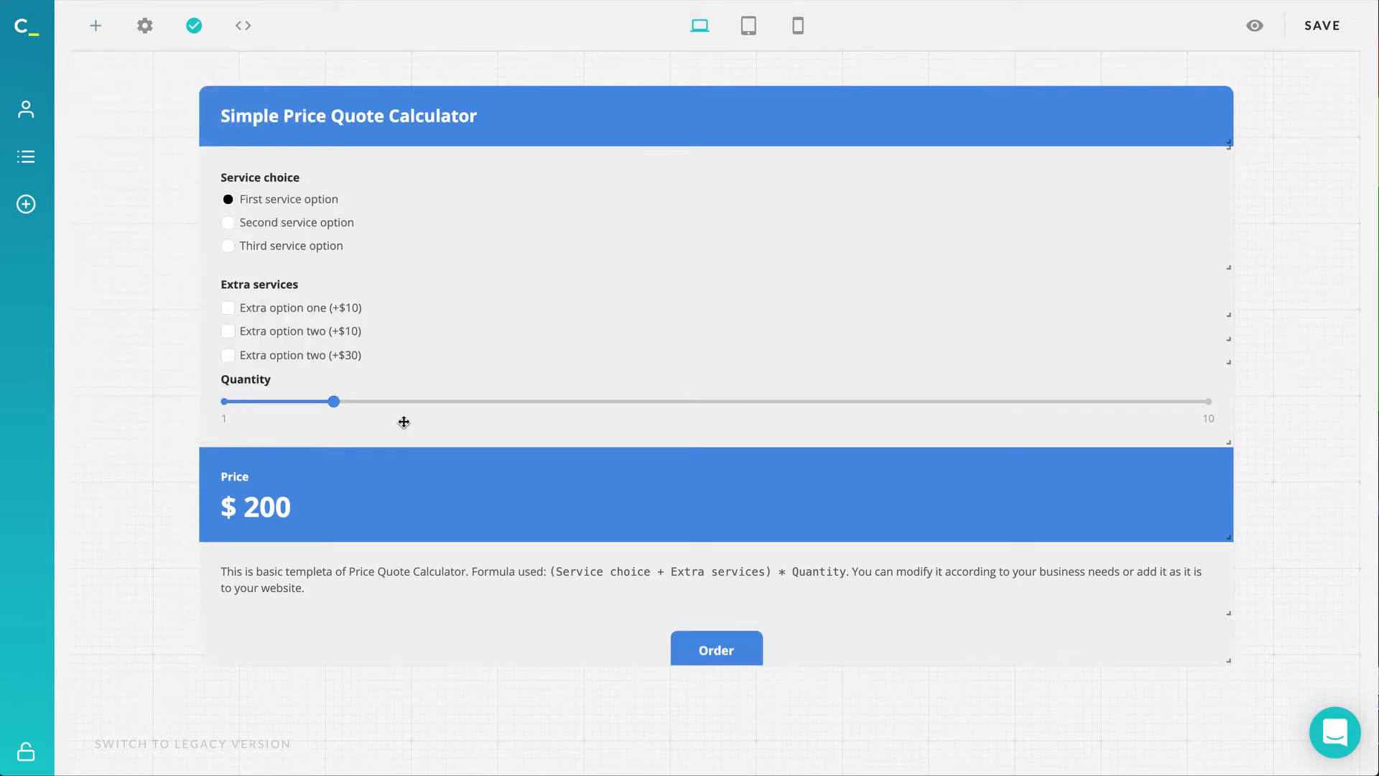
left_click(715, 650)
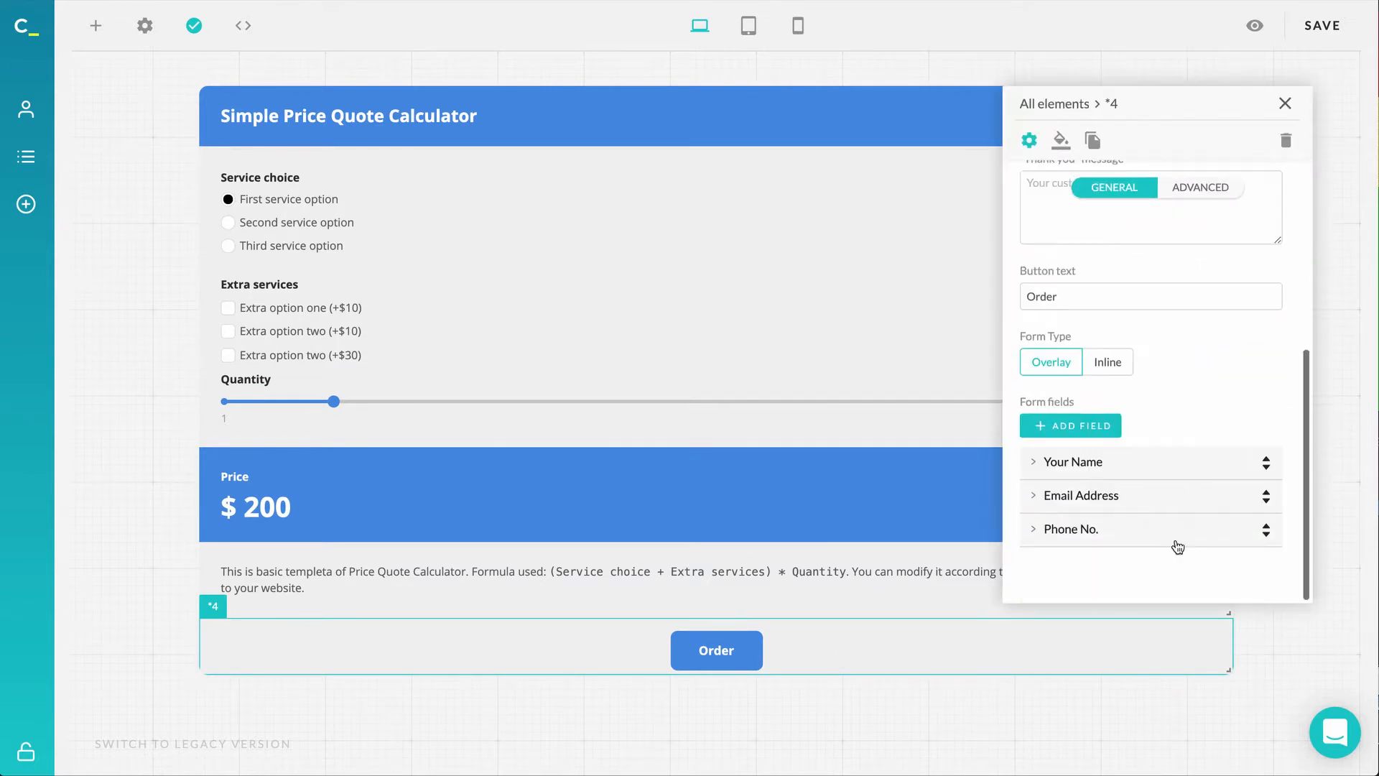
mouse_move(1173, 478)
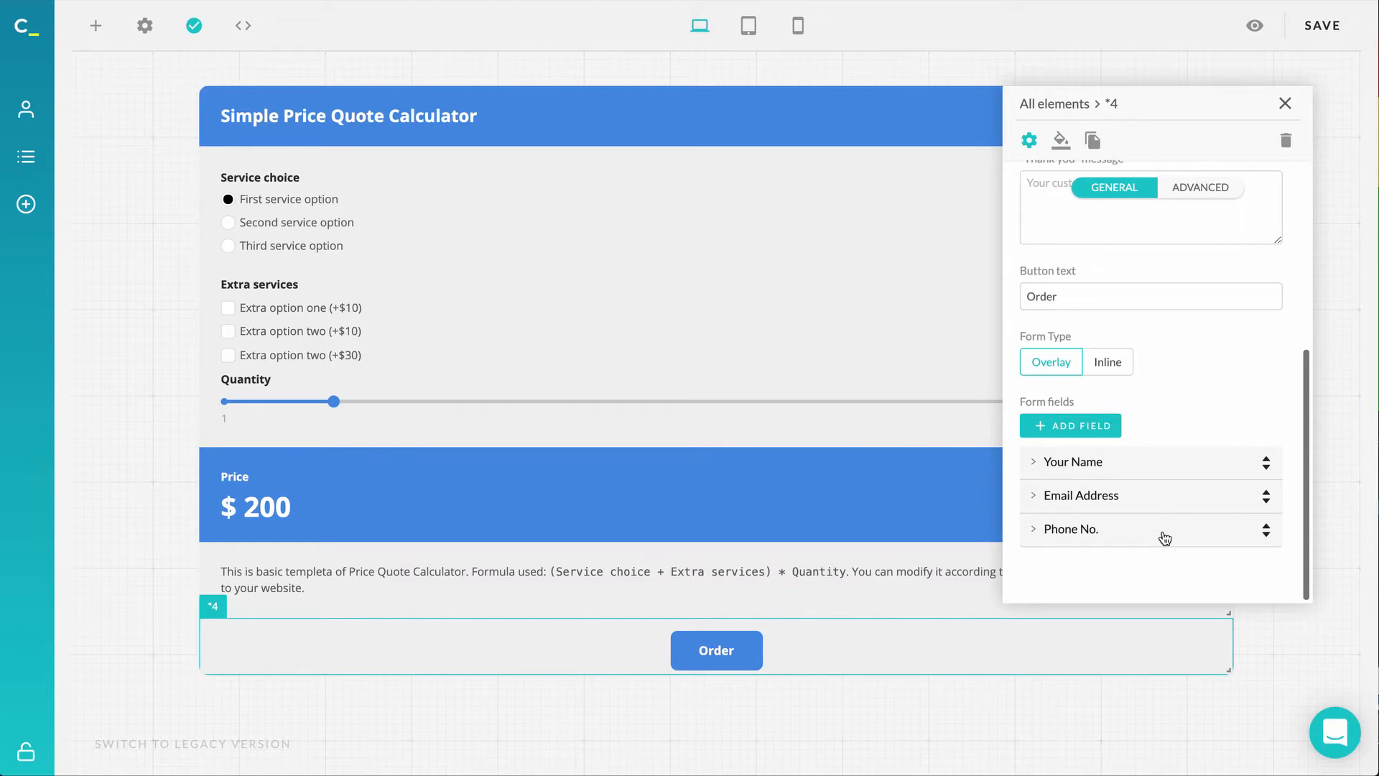
mouse_move(1281, 581)
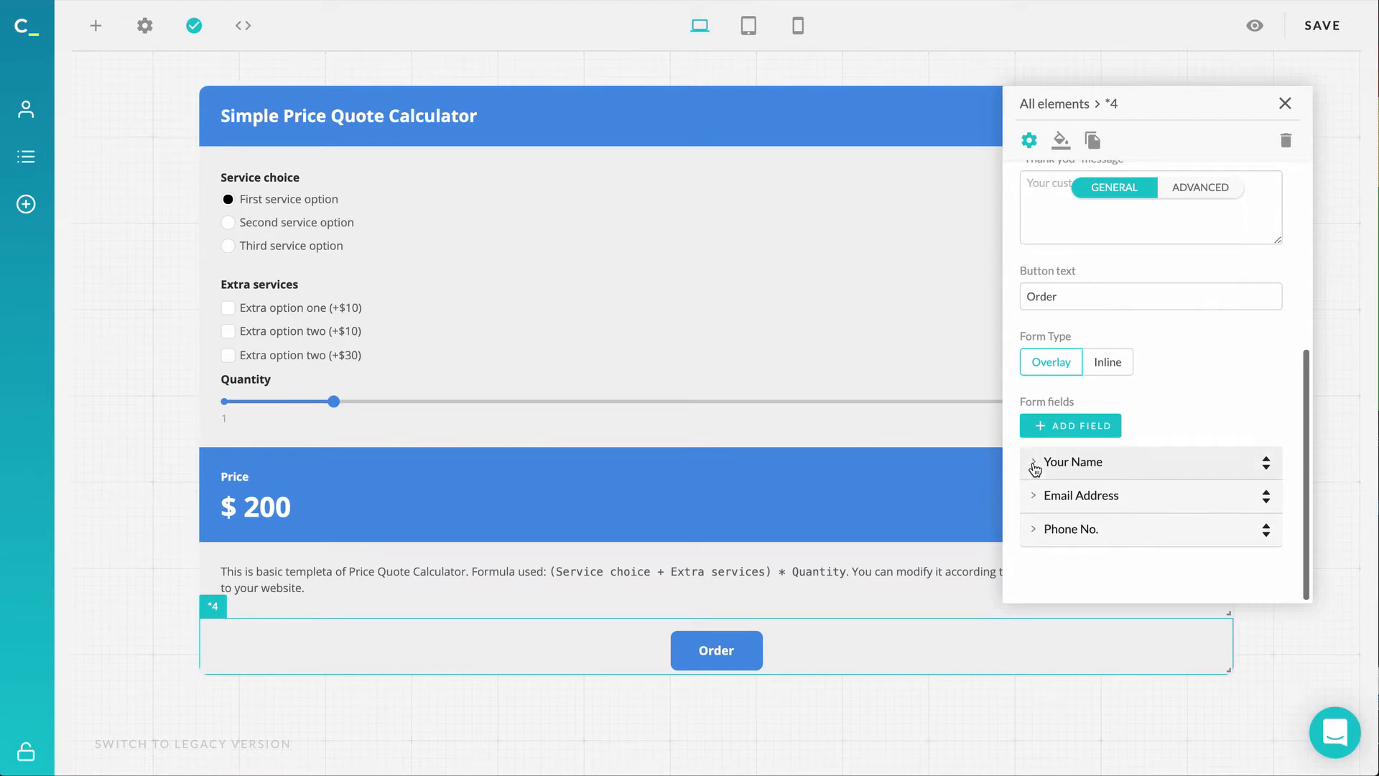
mouse_move(1180, 394)
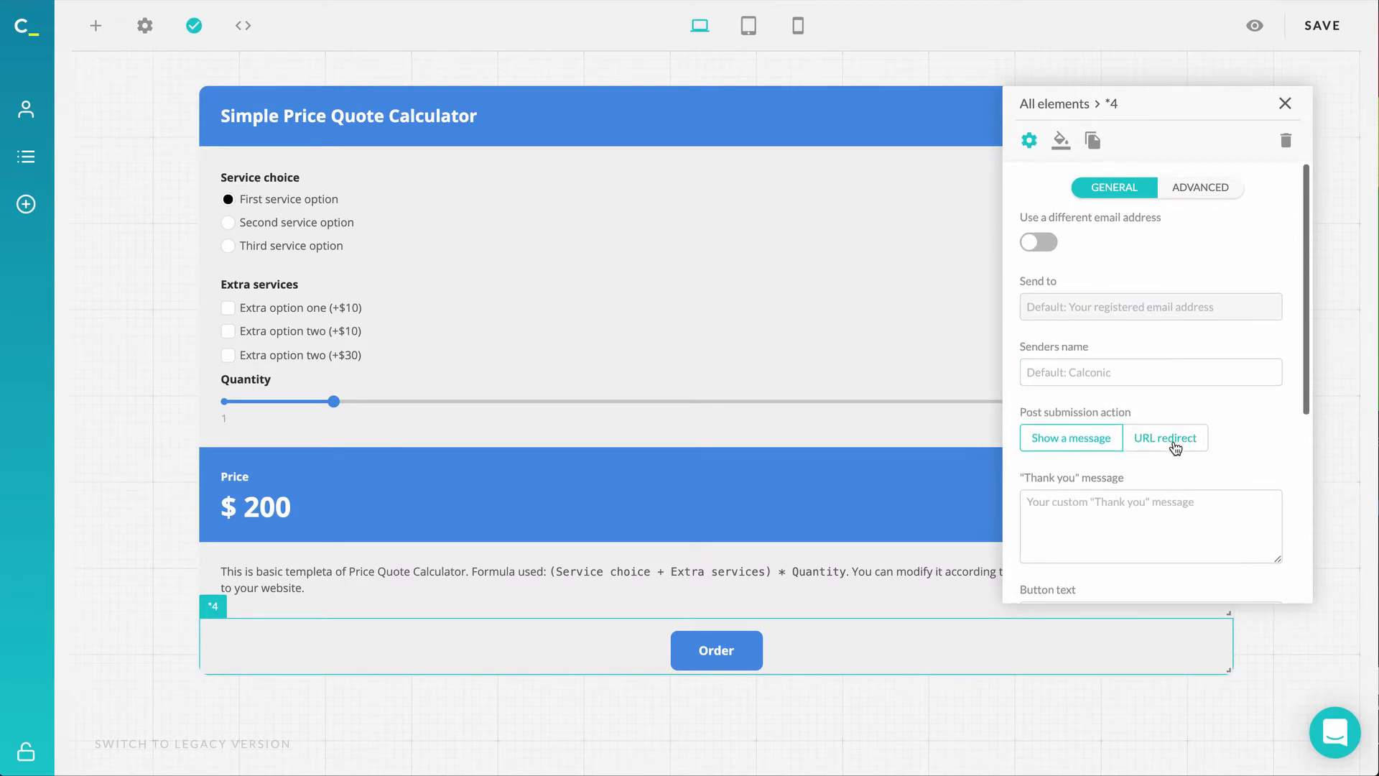
left_click(1165, 439)
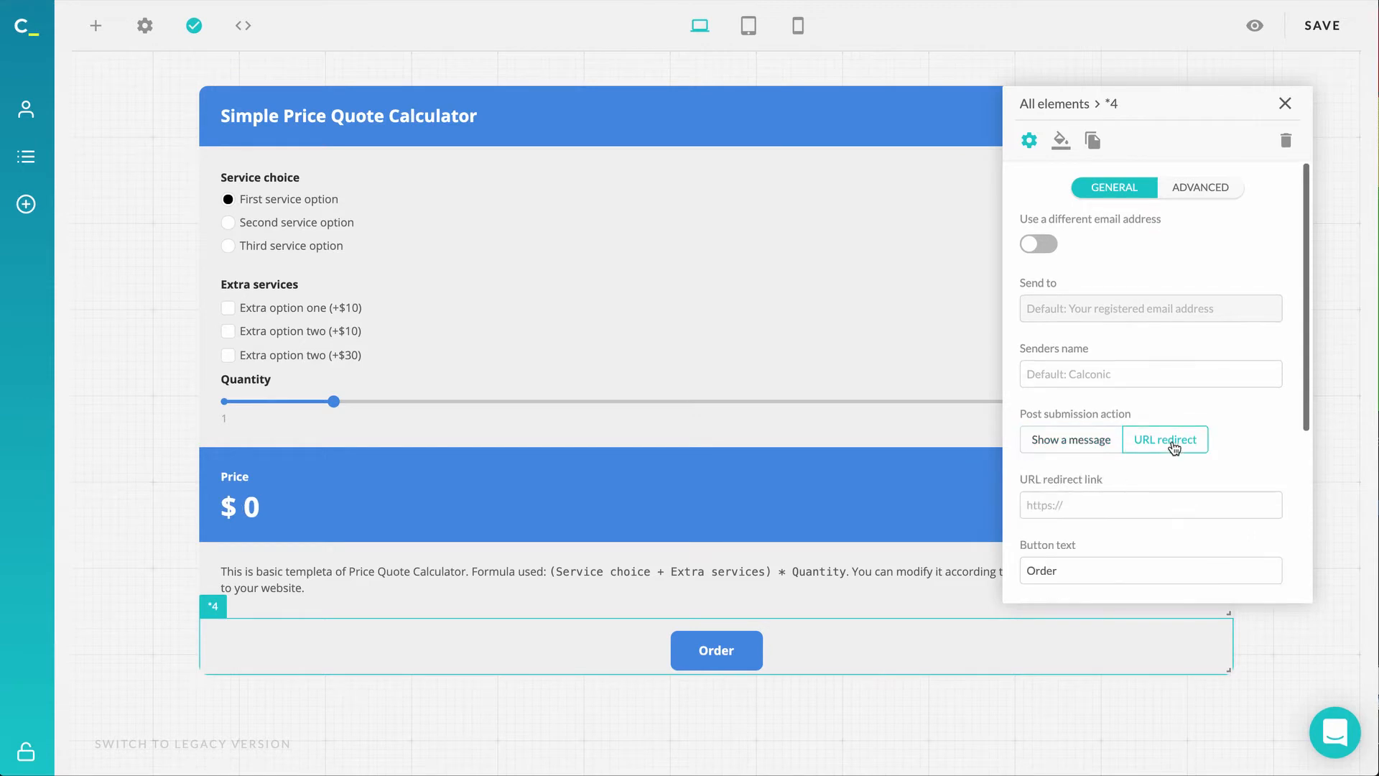
left_click(1149, 504)
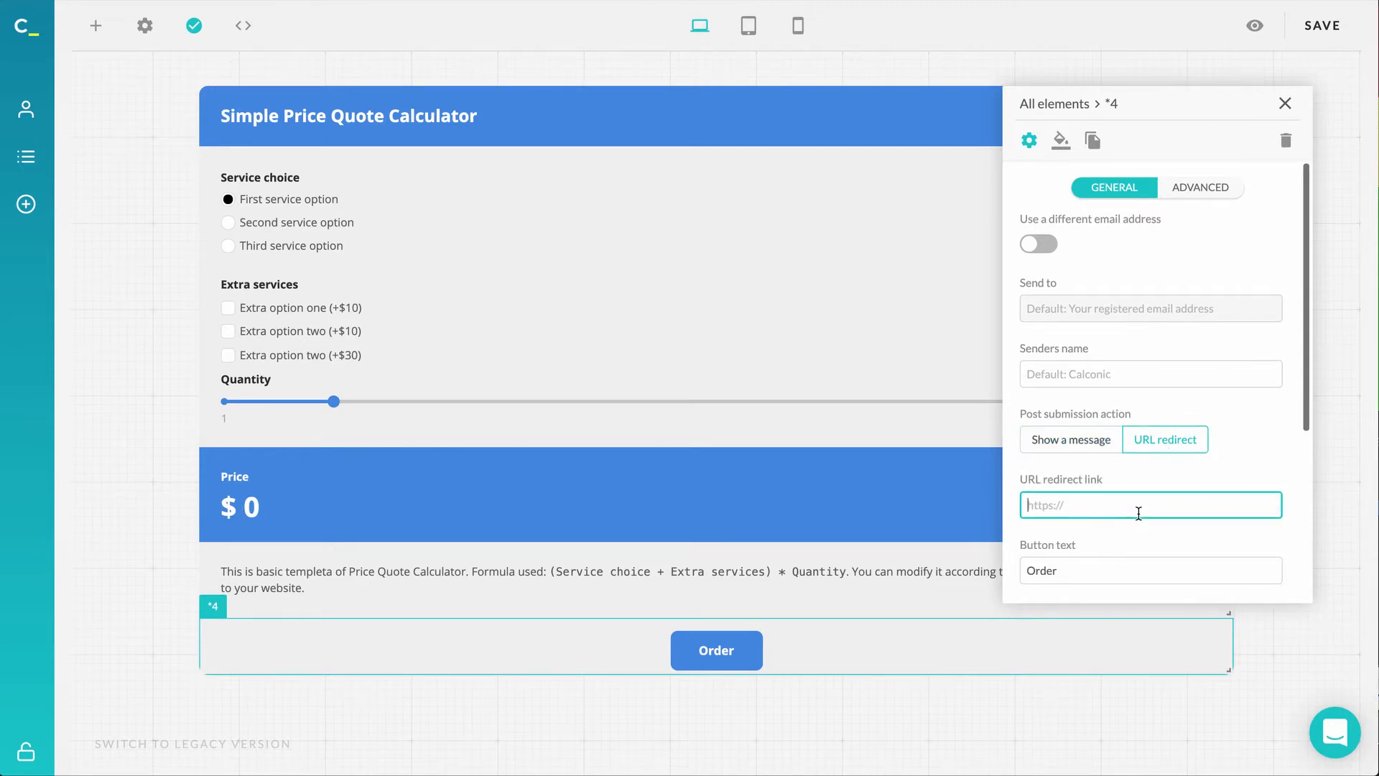
type("https://www.calconic.com/")
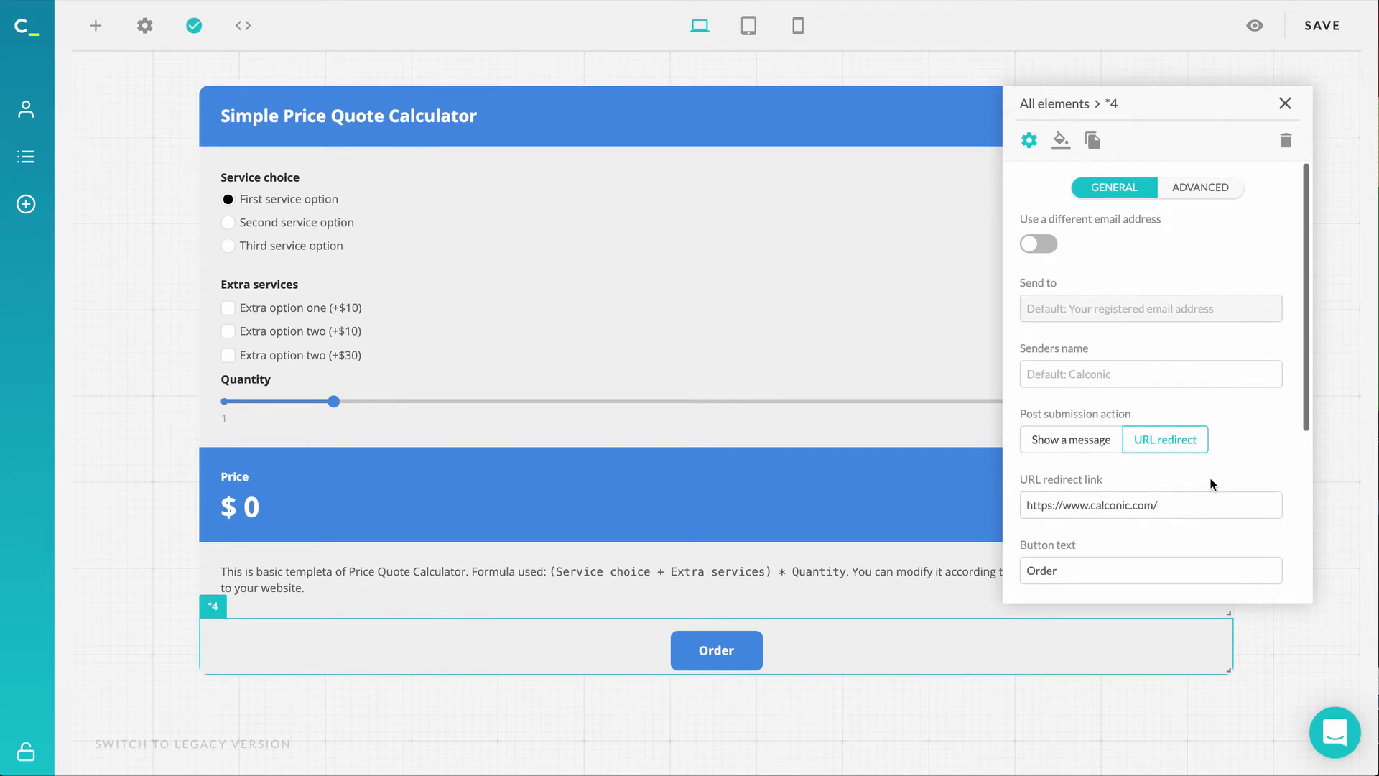
mouse_move(1234, 441)
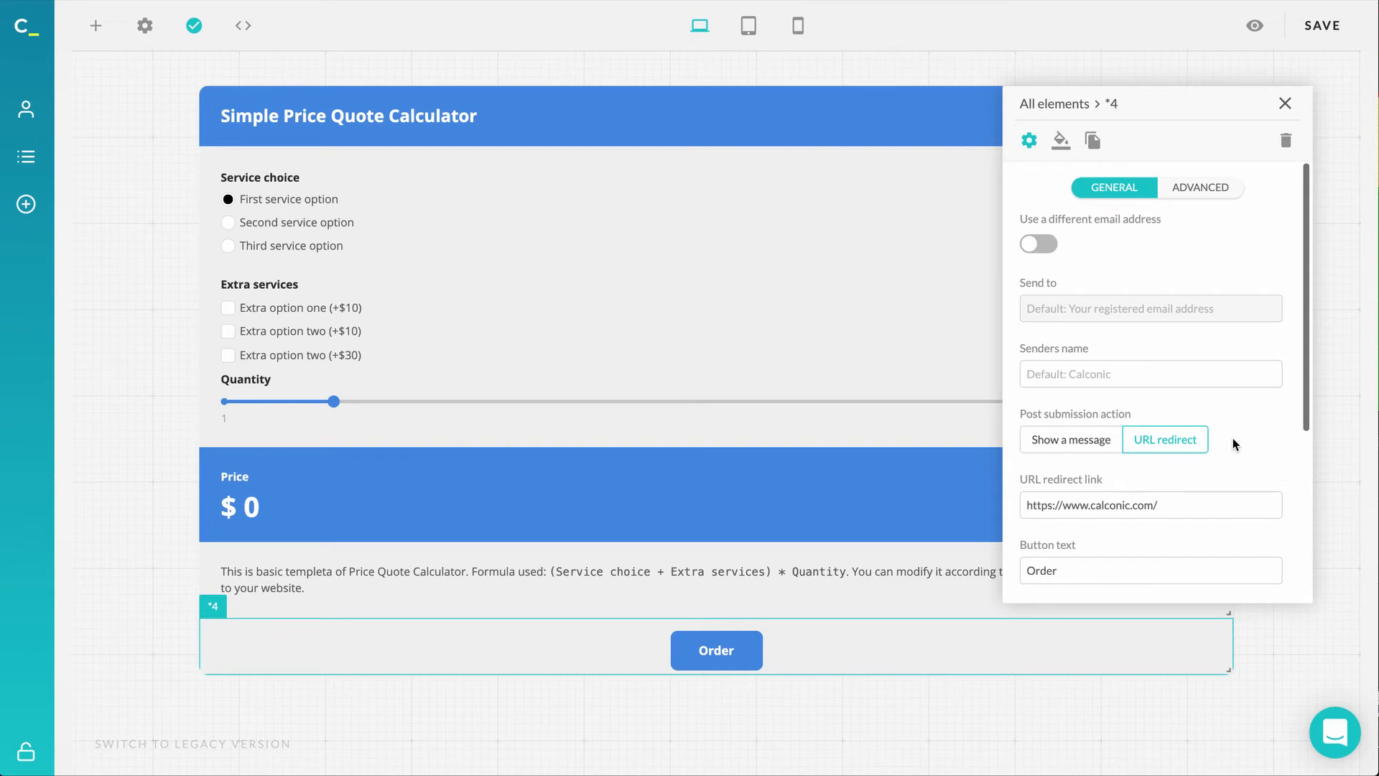
mouse_move(1082, 455)
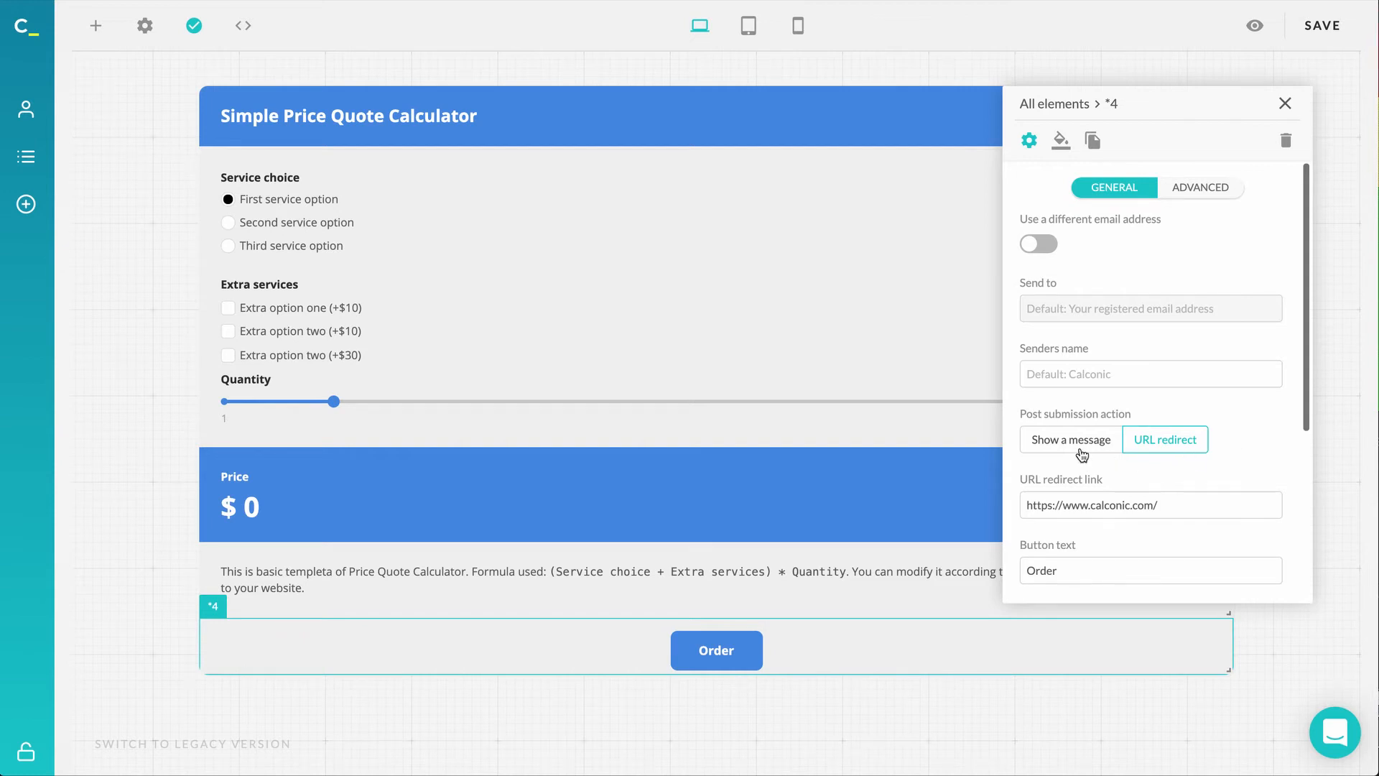
left_click(1069, 440)
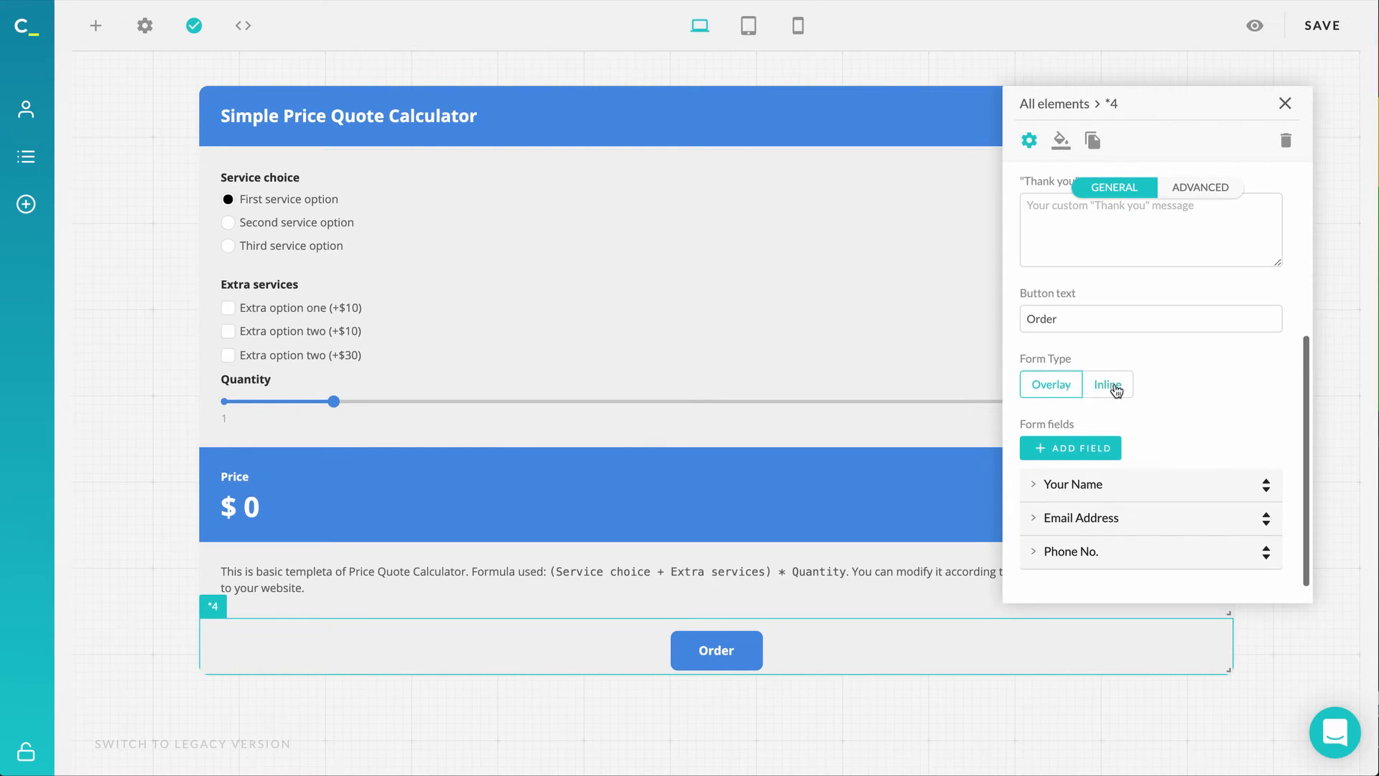
left_click(1106, 385)
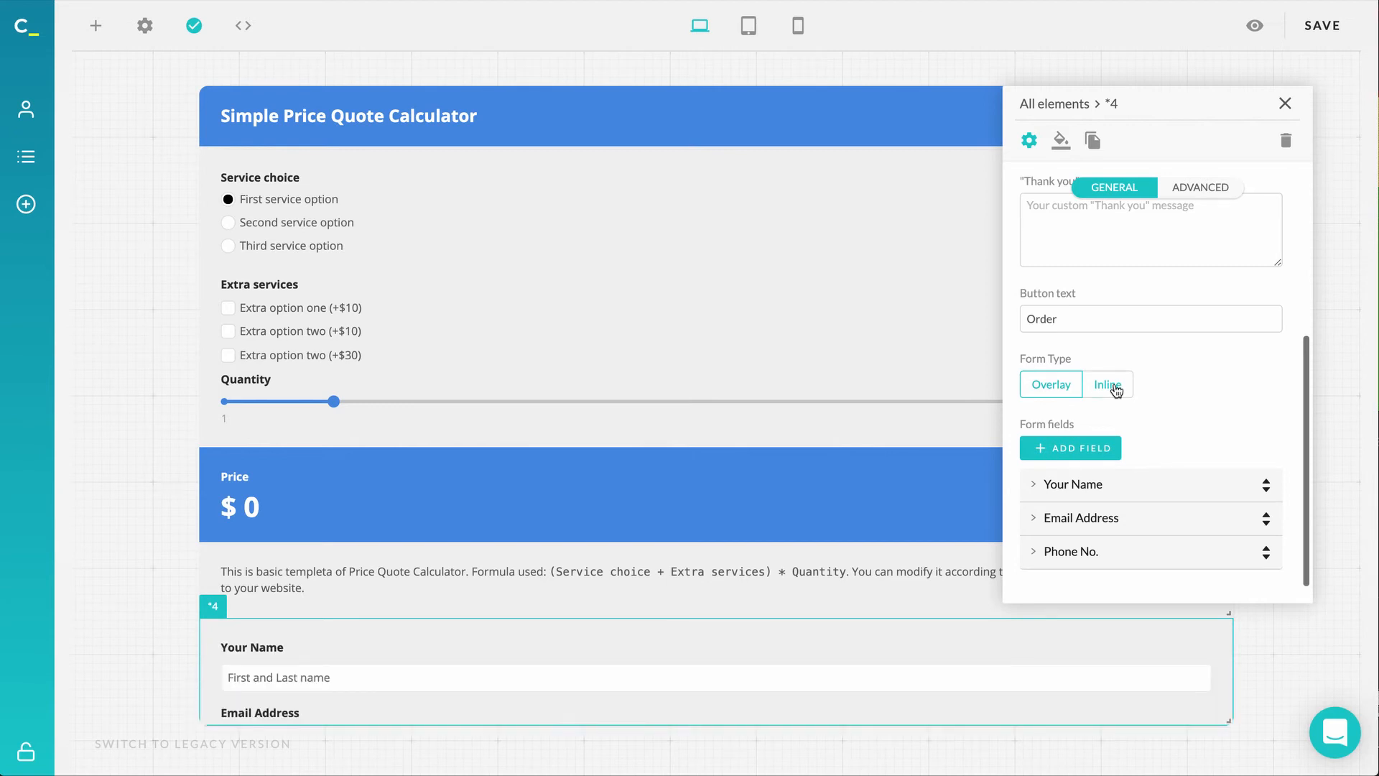
left_click(1107, 385)
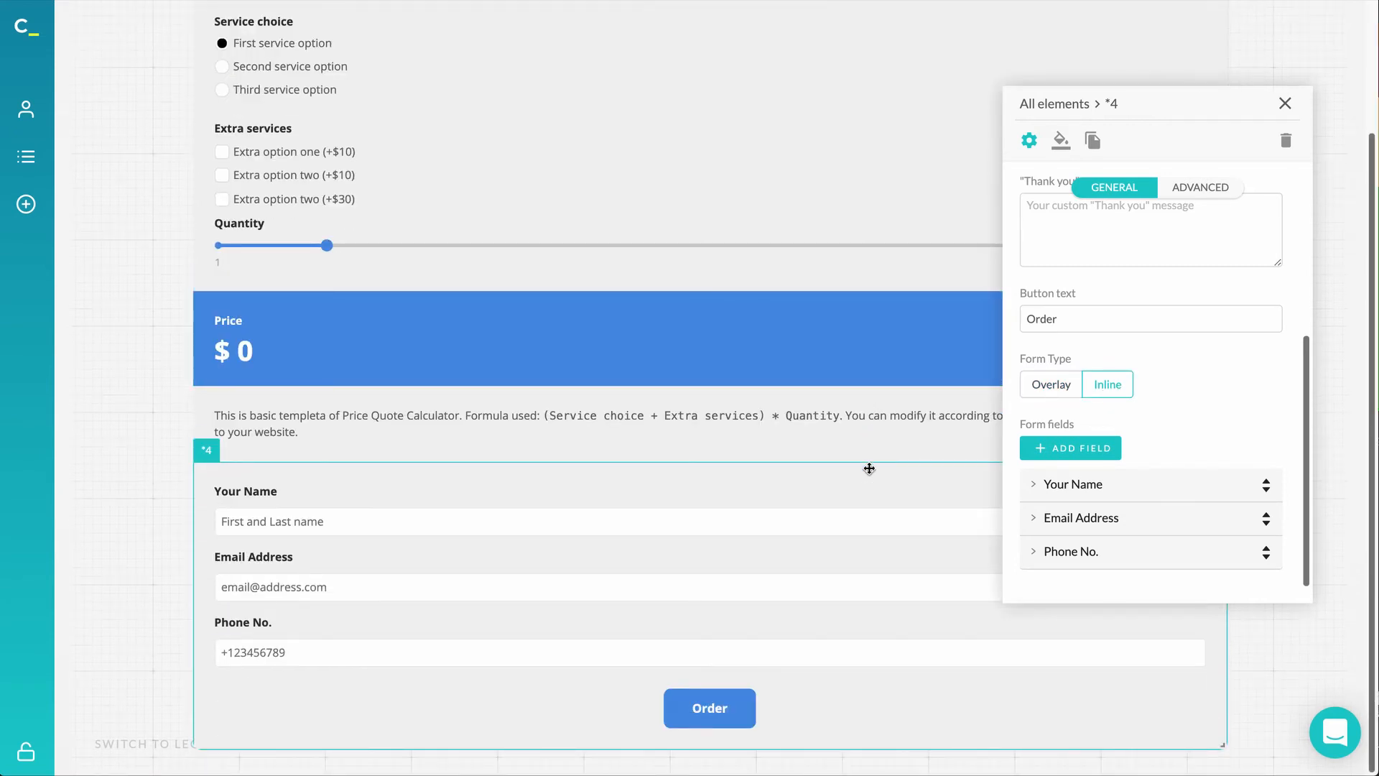
mouse_move(1085, 405)
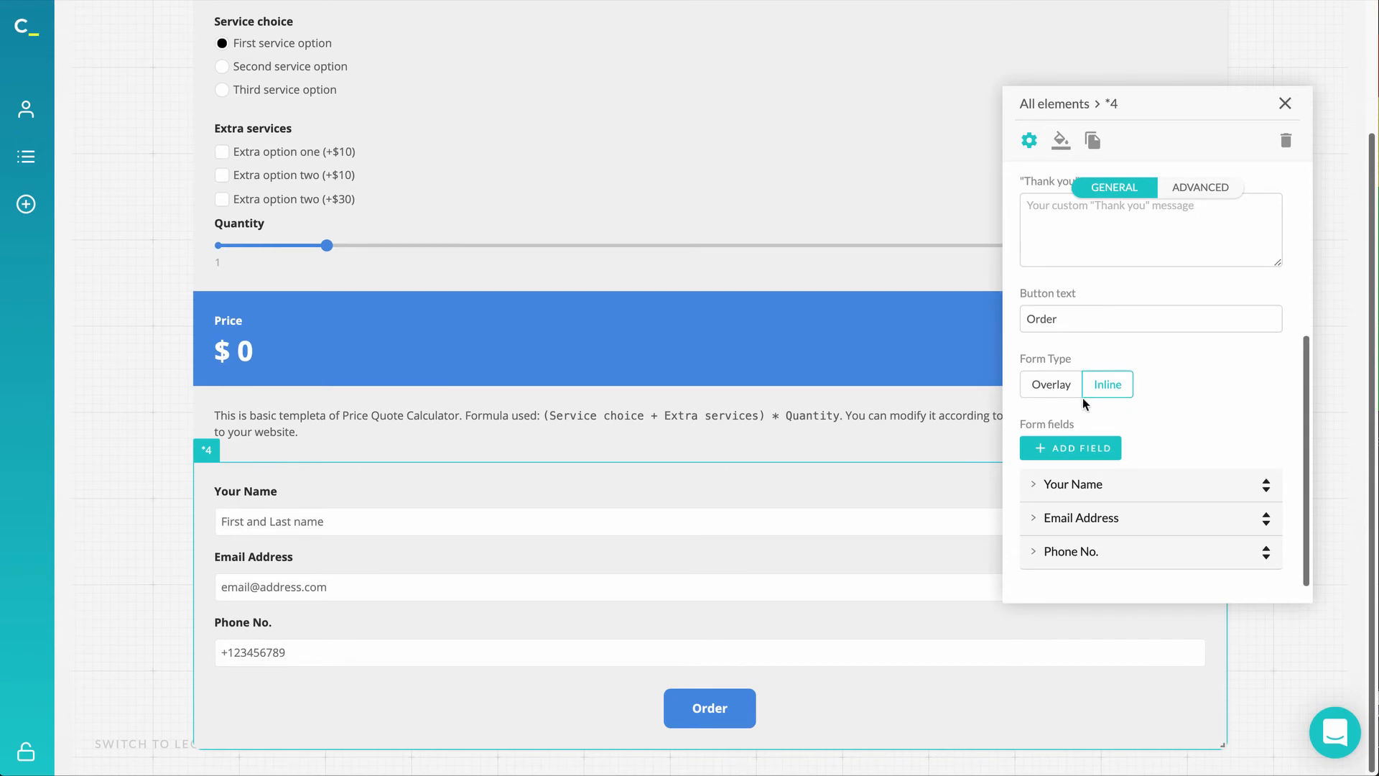
left_click(1049, 385)
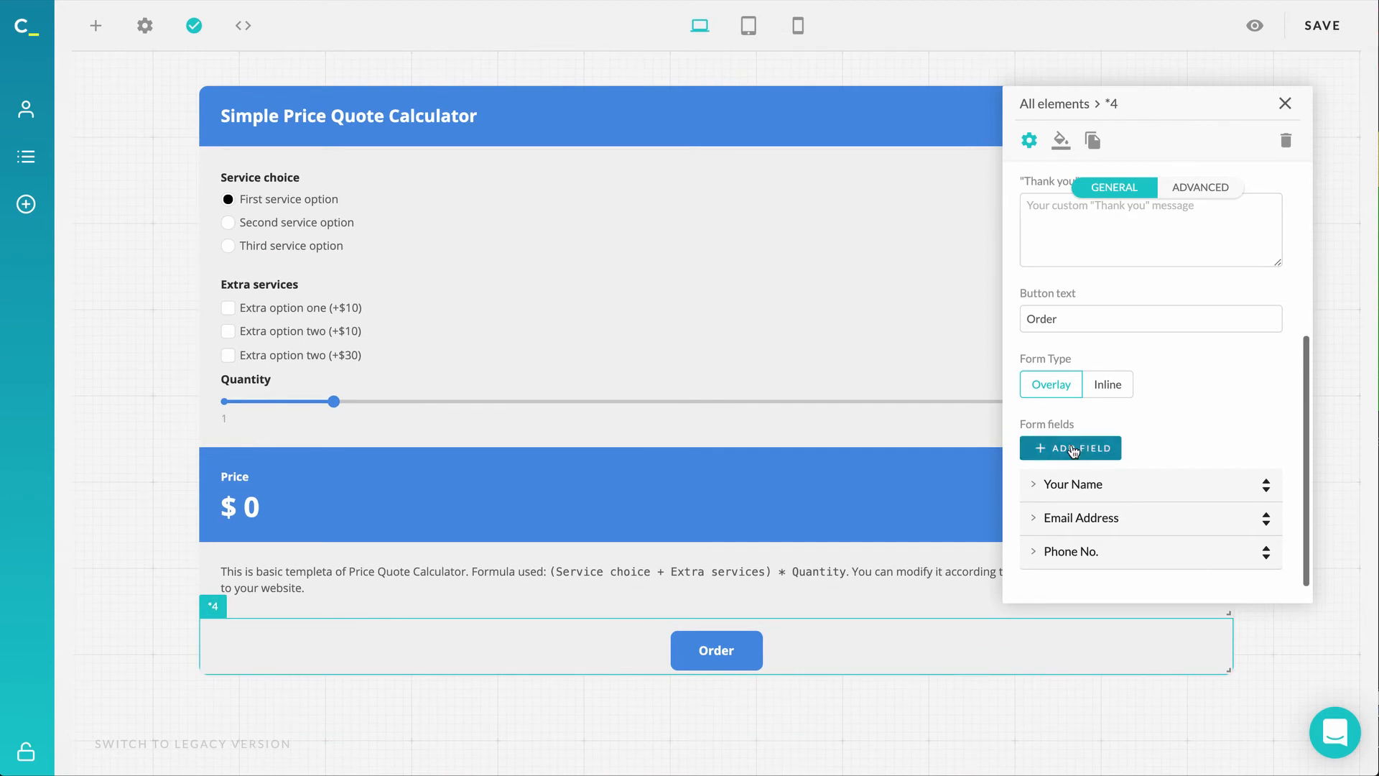
Add a new field, choose Date or checkbox as its type, and close the settings panel.
left_click(1068, 448)
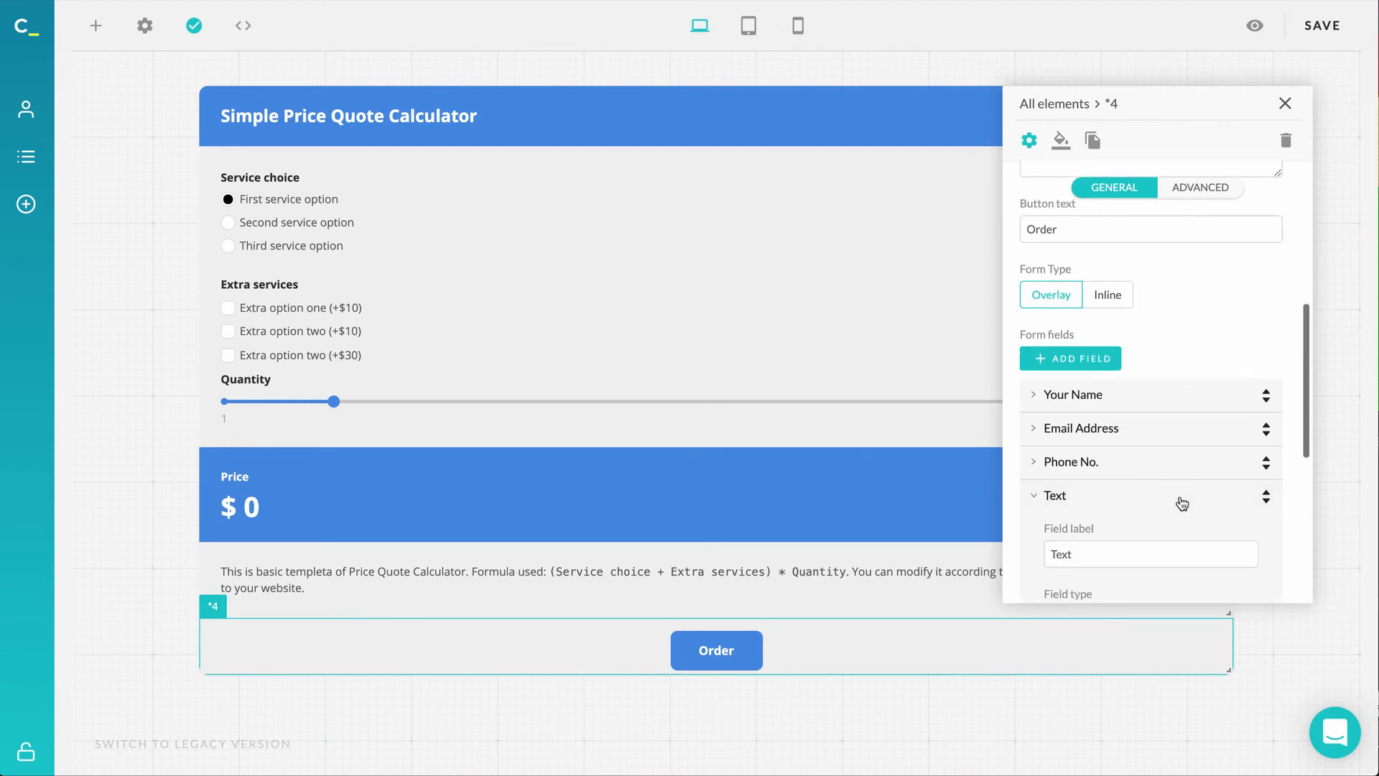
left_click(1149, 450)
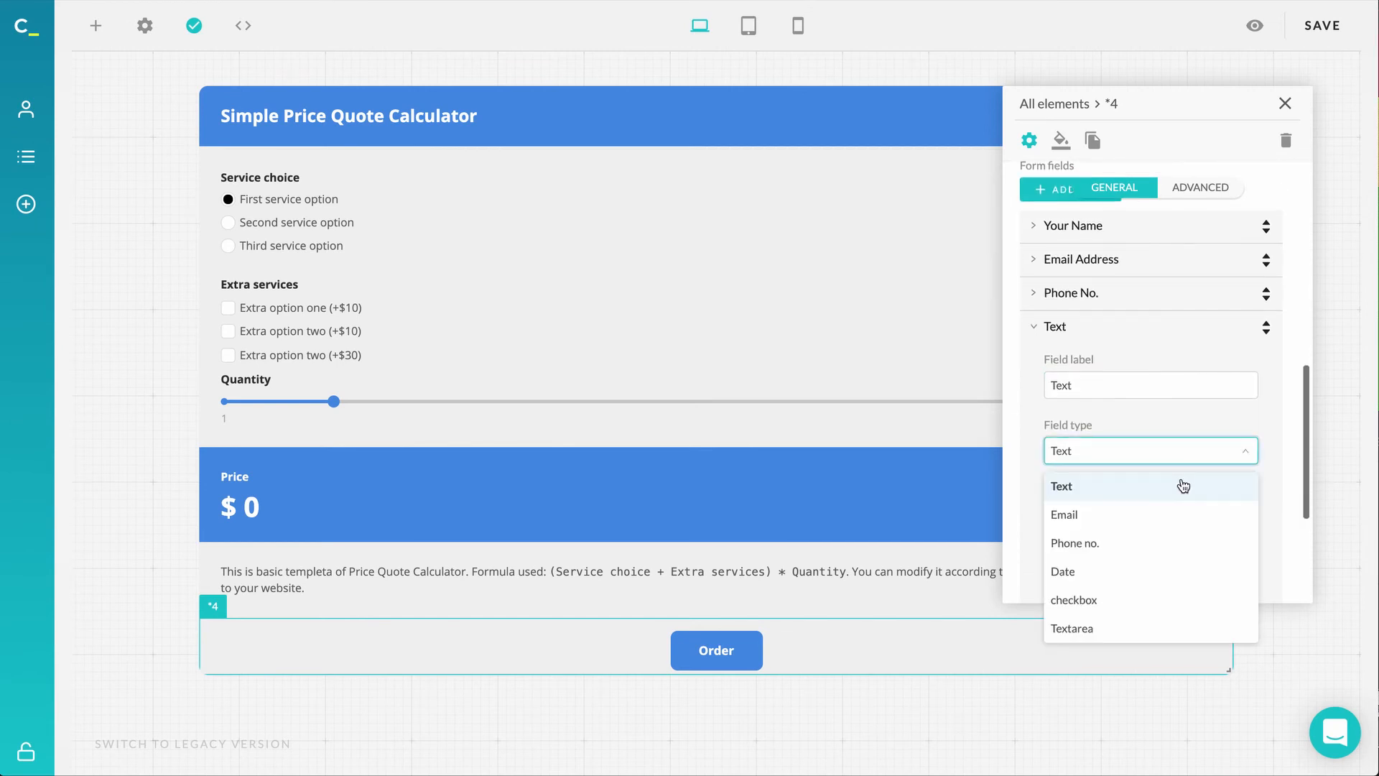
mouse_move(1187, 582)
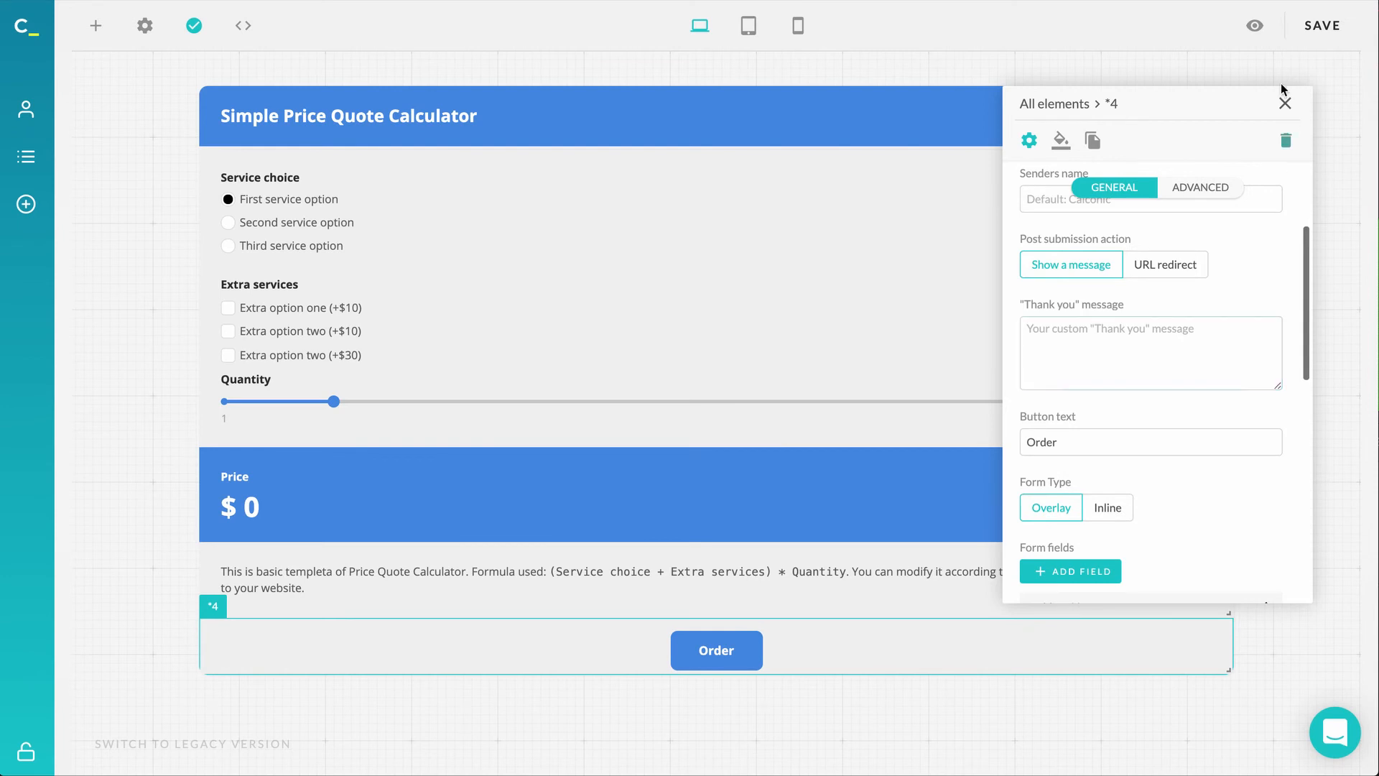
left_click(1254, 25)
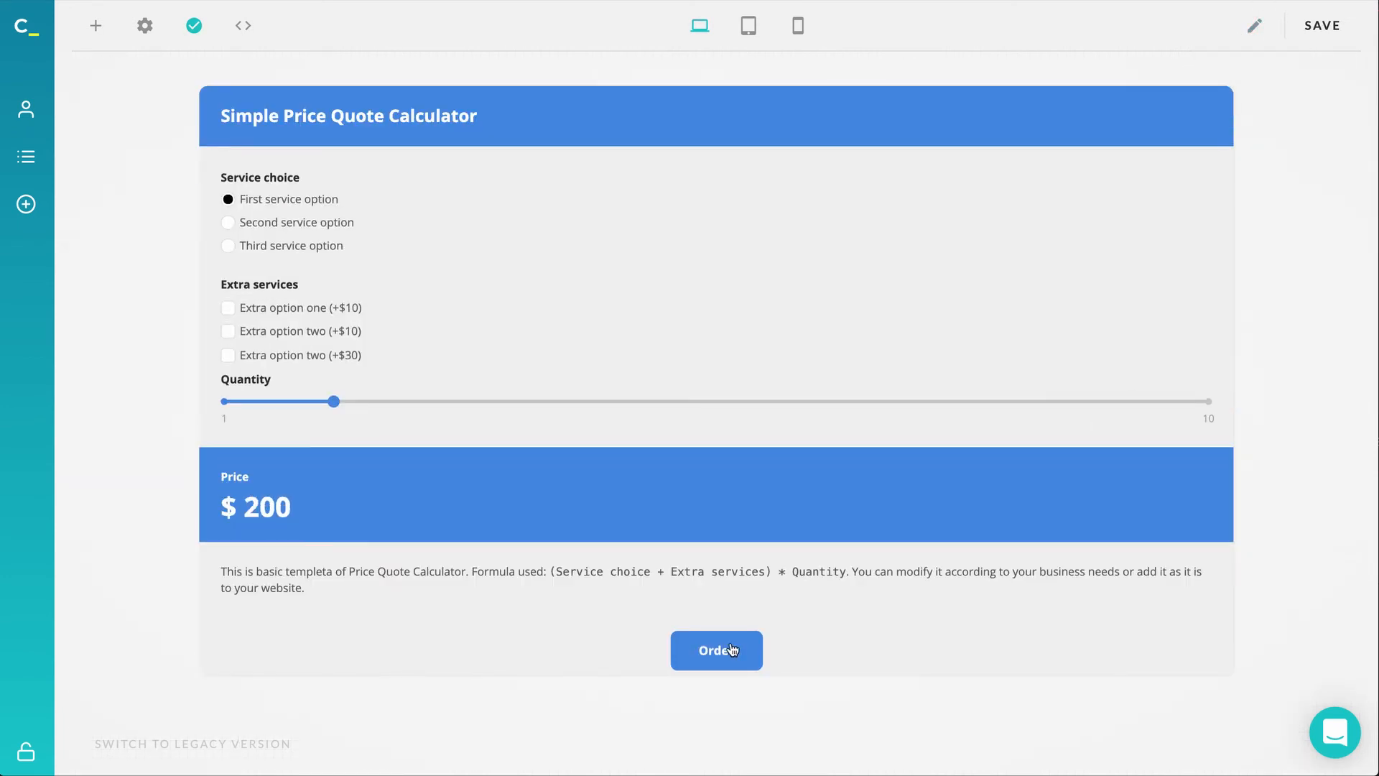
Fill the previewed form with date 2021-01-19 and No contact delivery ticked, then submit it.
left_click(715, 649)
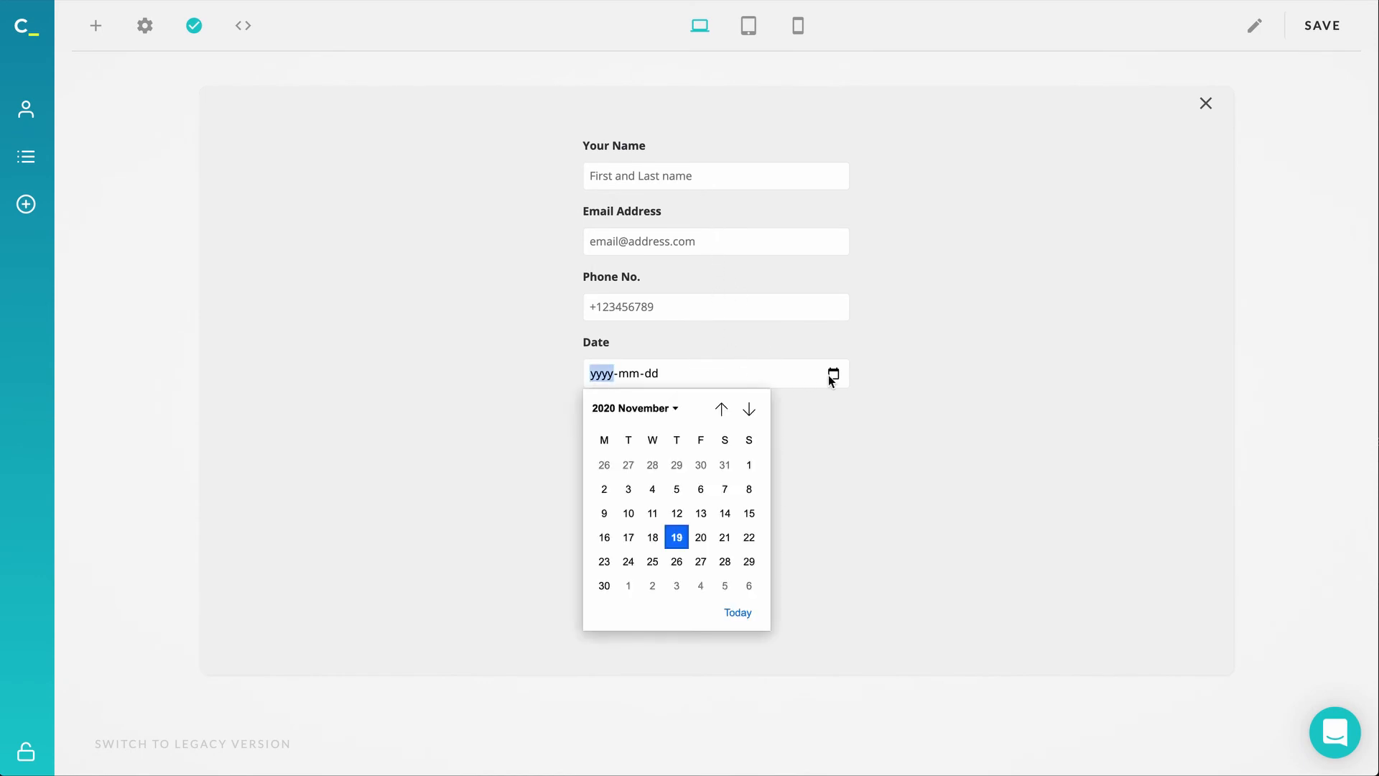
left_click(748, 408)
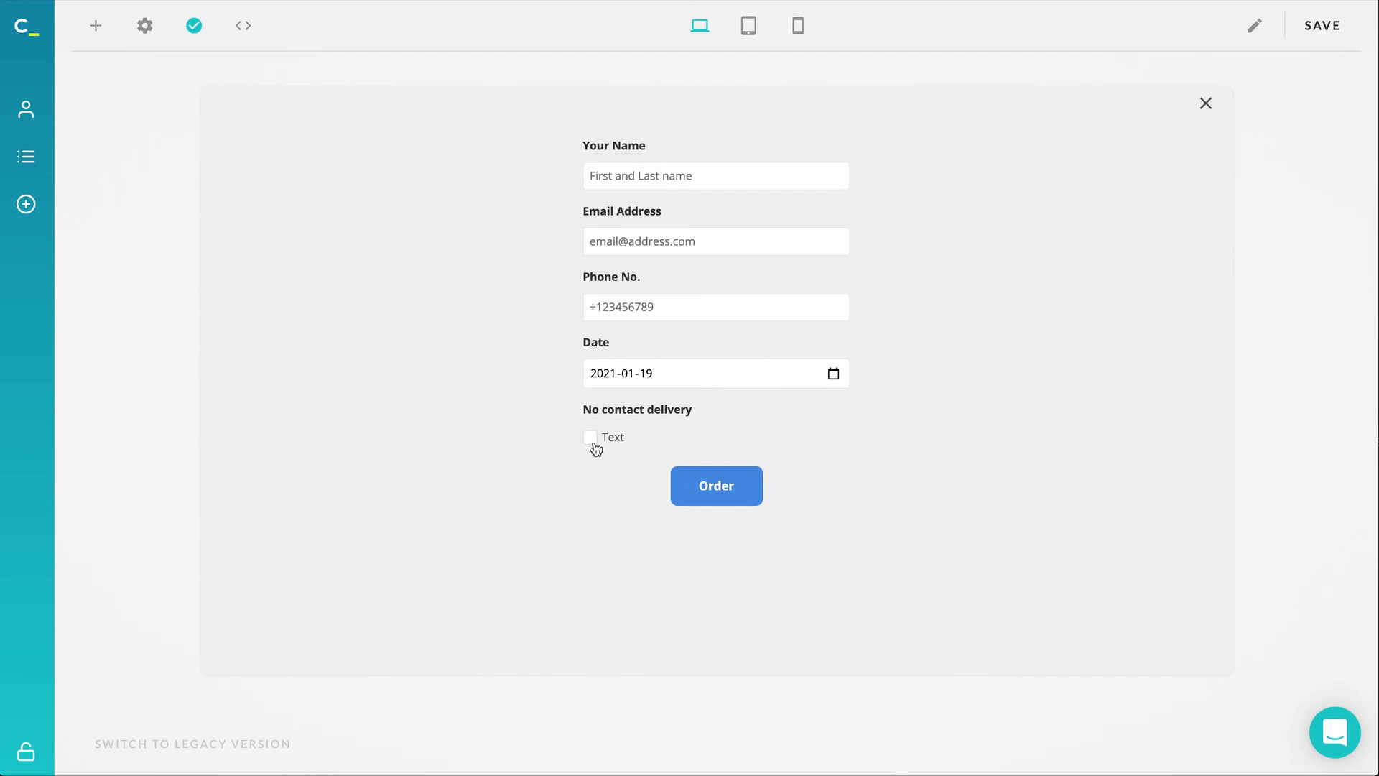
left_click(589, 436)
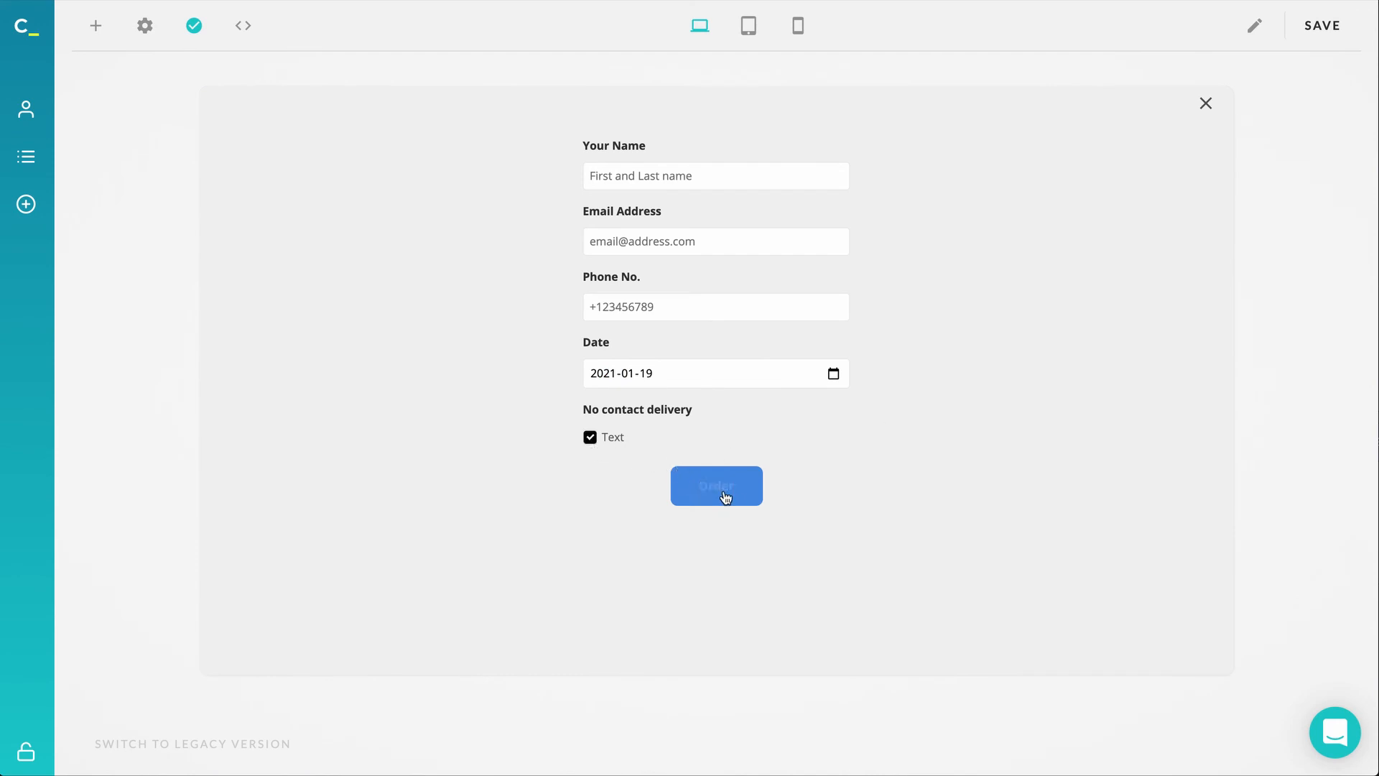
left_click(716, 486)
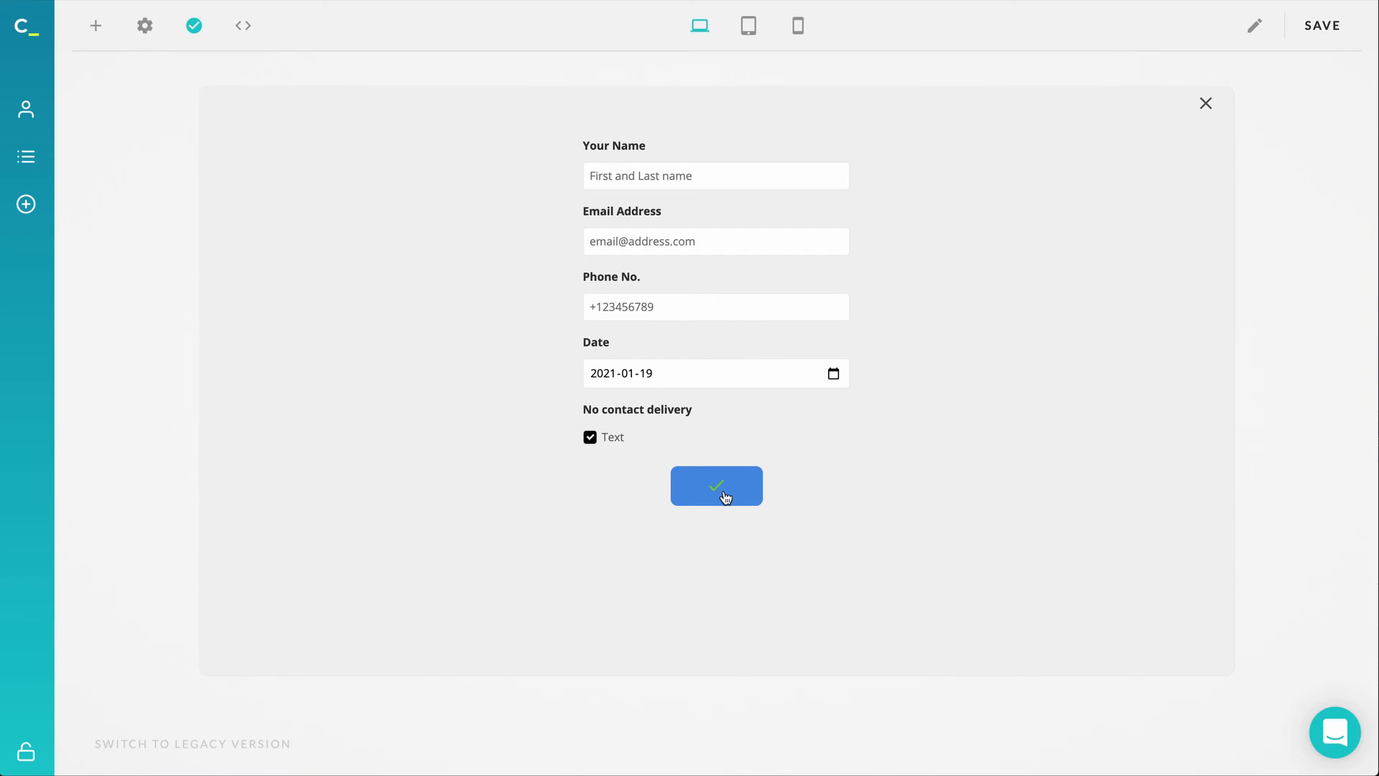
left_click(716, 486)
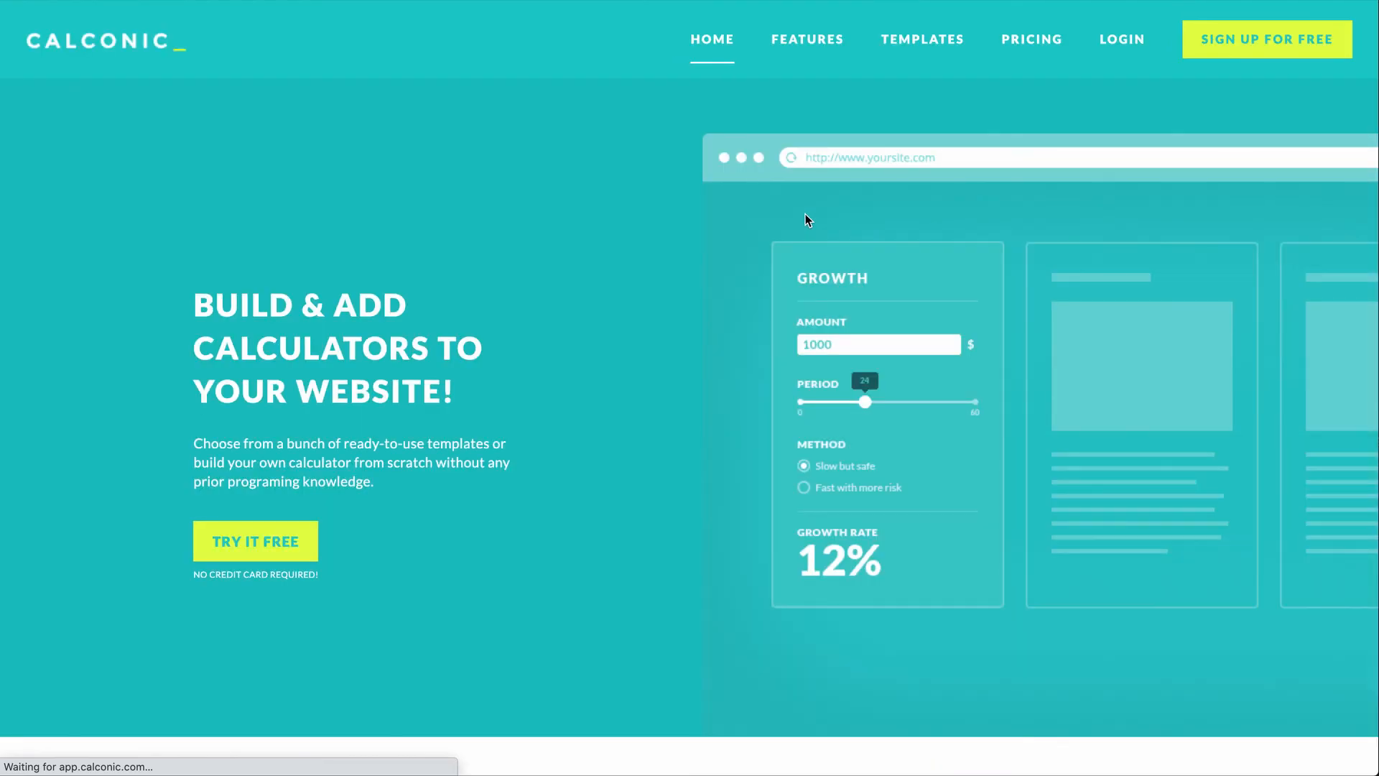
On the Calconic homepage, drag the demo calculator's period slider to 48.
left_click_drag(864, 401, 934, 401)
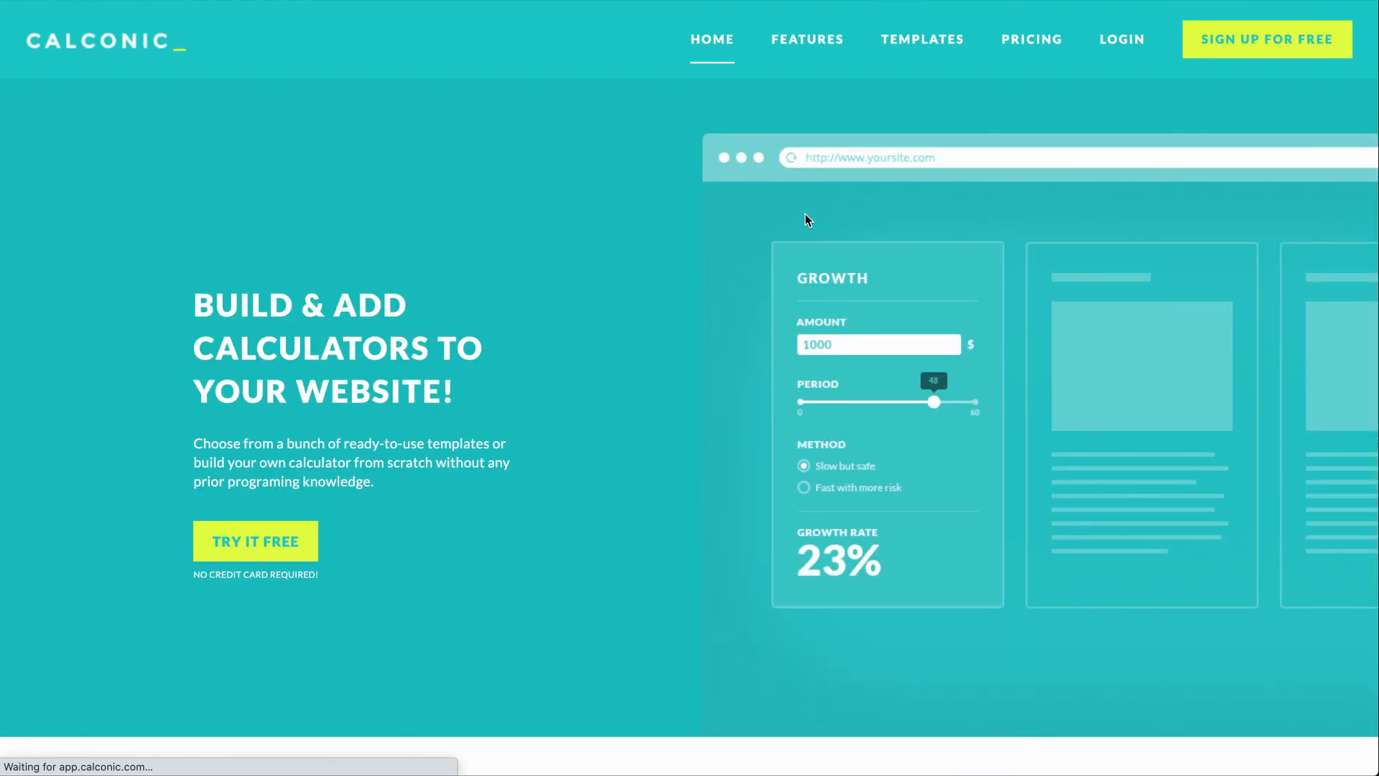